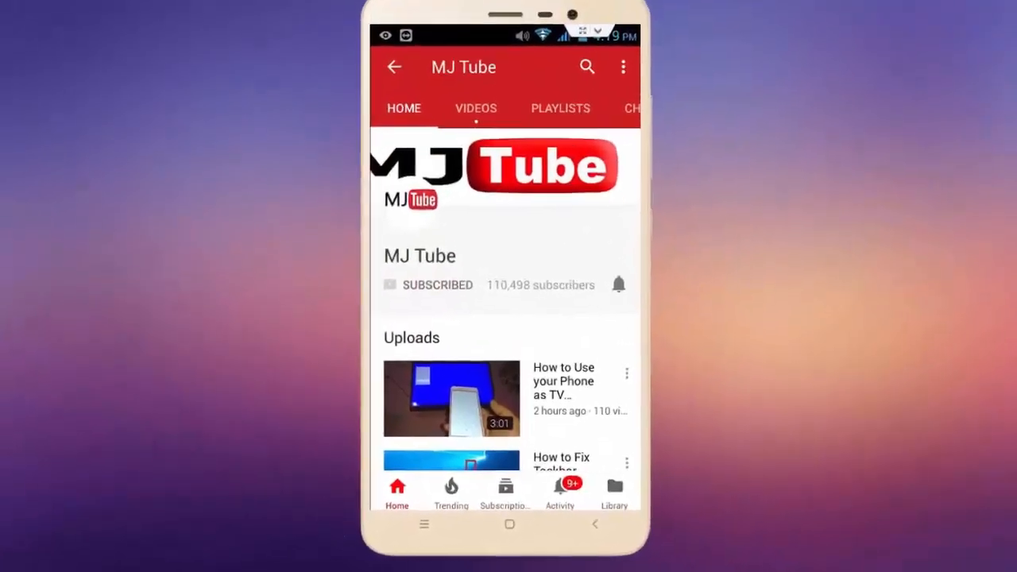
Download Android Windows.apk from the Zippyshare page and pull down the download notice.
left_click(618, 283)
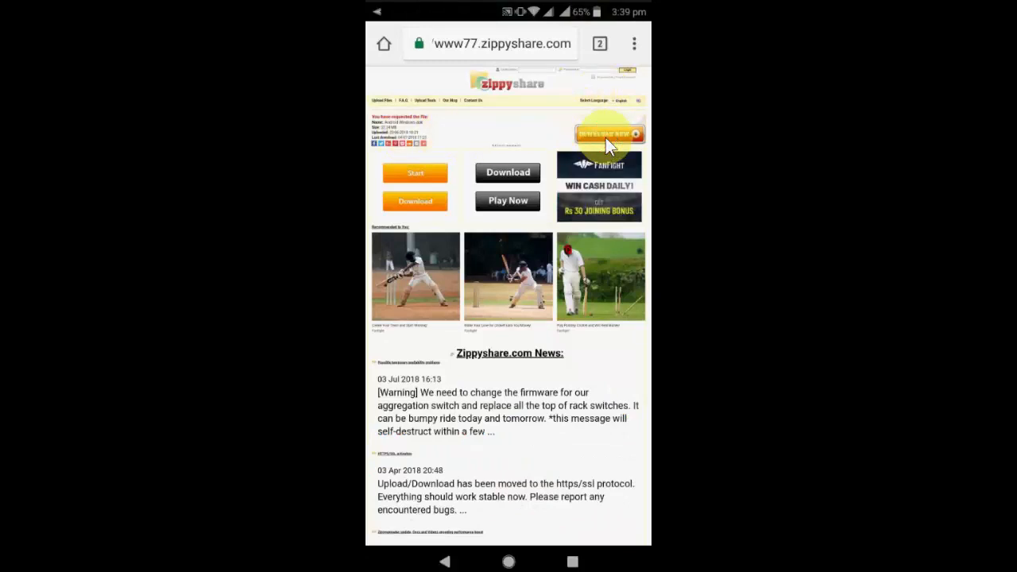
left_click(608, 134)
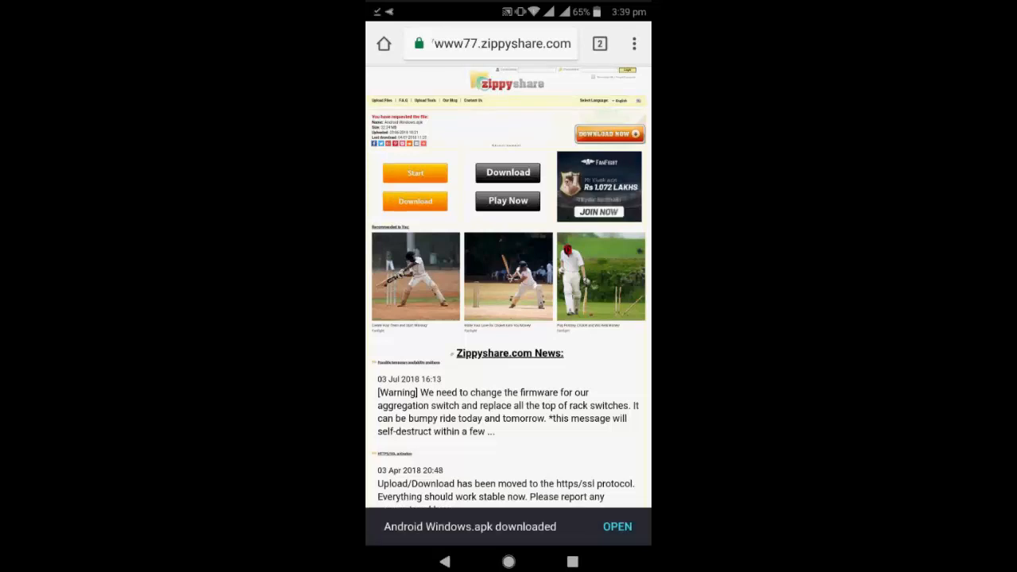
left_click_drag(508, 8, 509, 239)
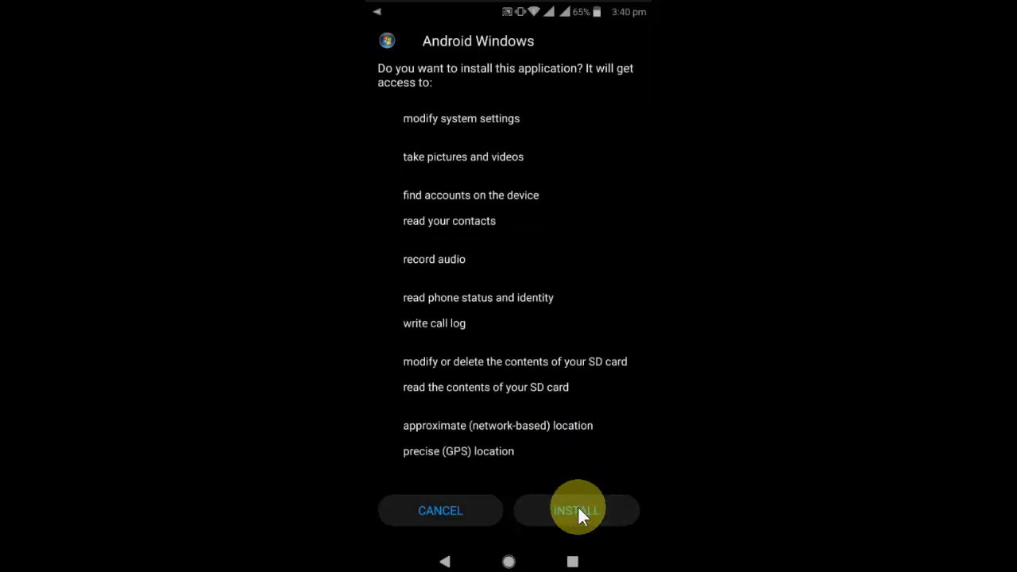
Install the Android Windows APK and launch it once 'App installed' appears.
left_click(575, 510)
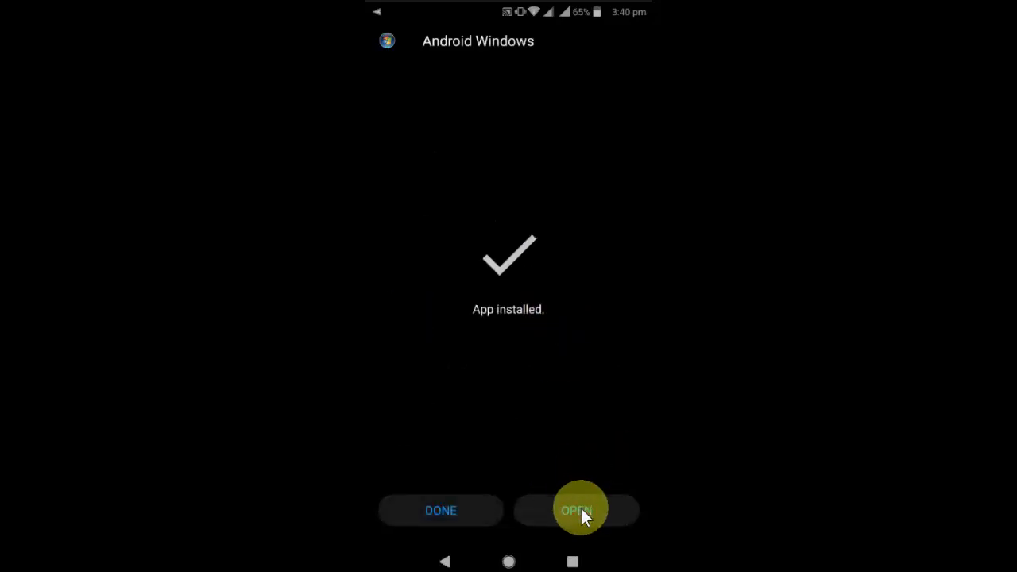
left_click(575, 510)
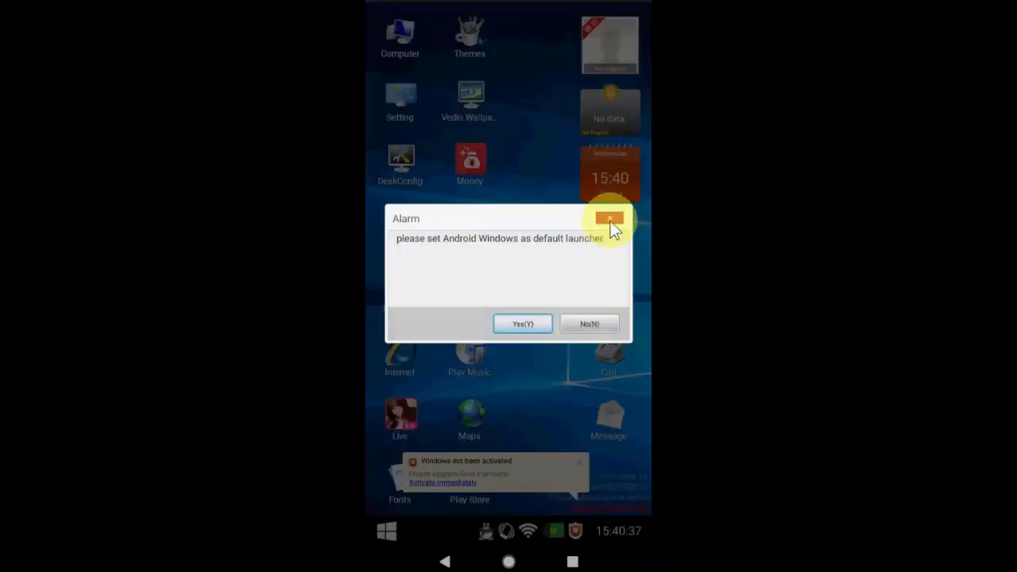
Dismiss the launcher alert, check the network tray, and open My Computer with Local Disk C and D.
left_click(610, 220)
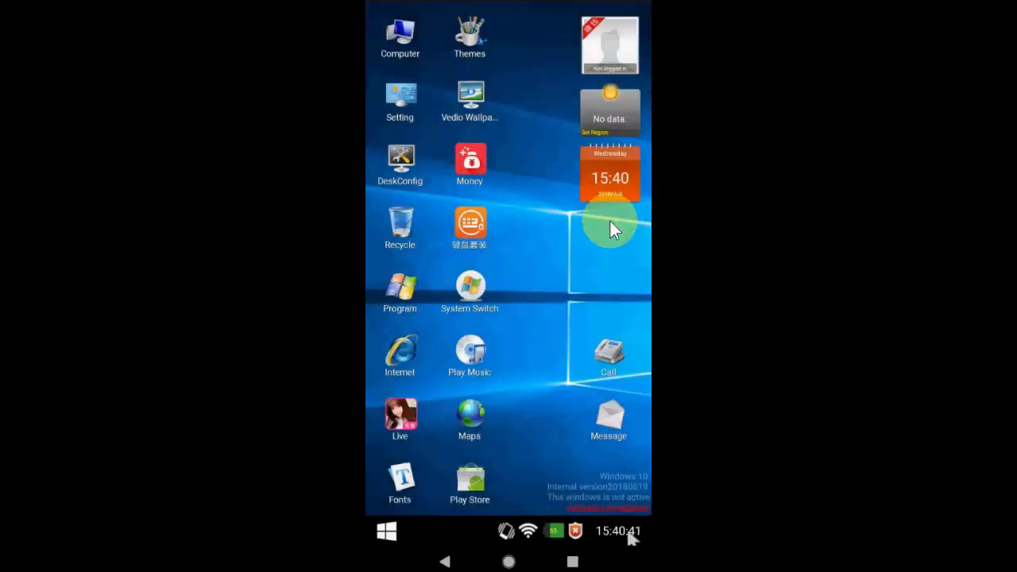
left_click(528, 530)
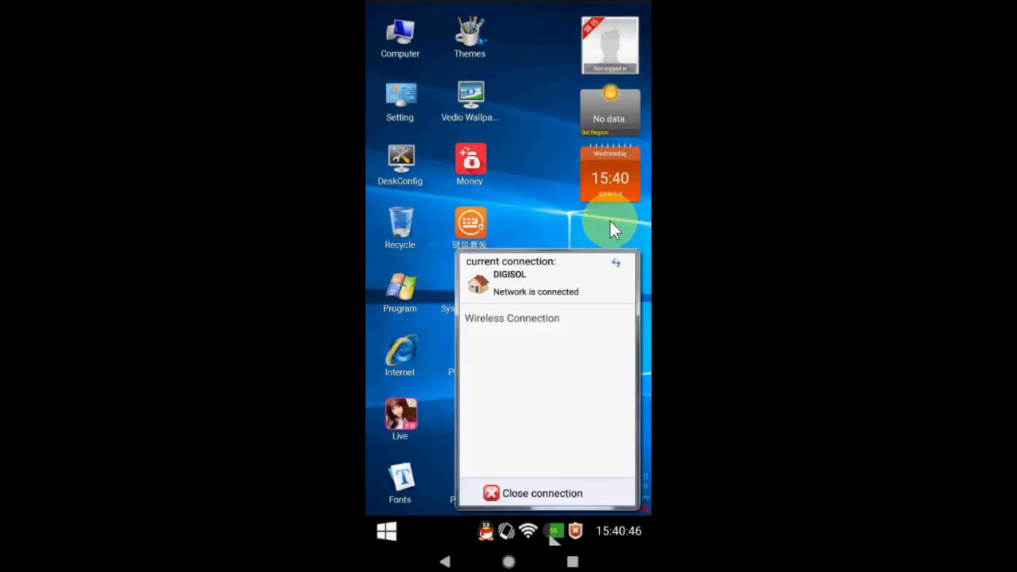
left_click(386, 530)
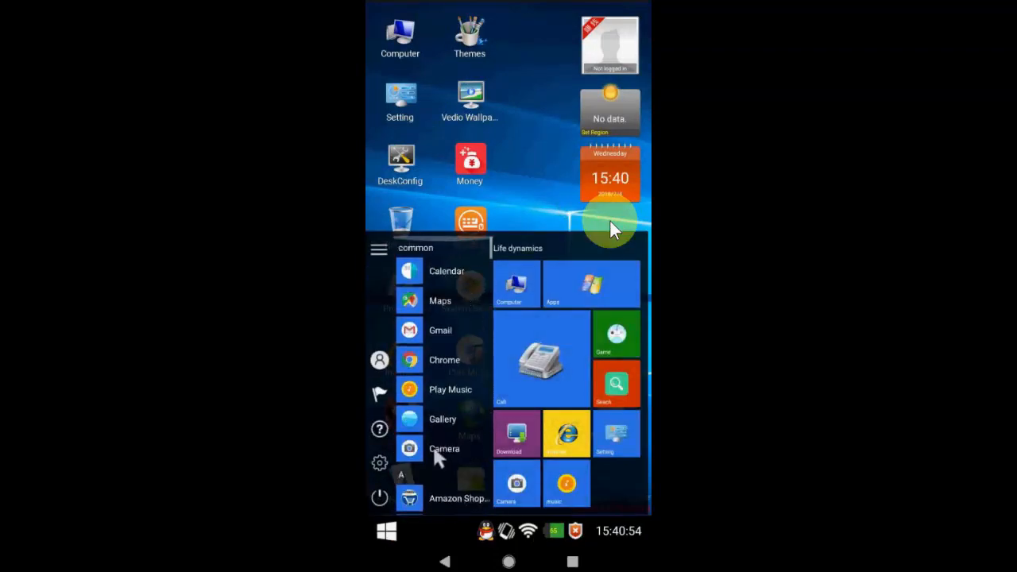
left_click(515, 282)
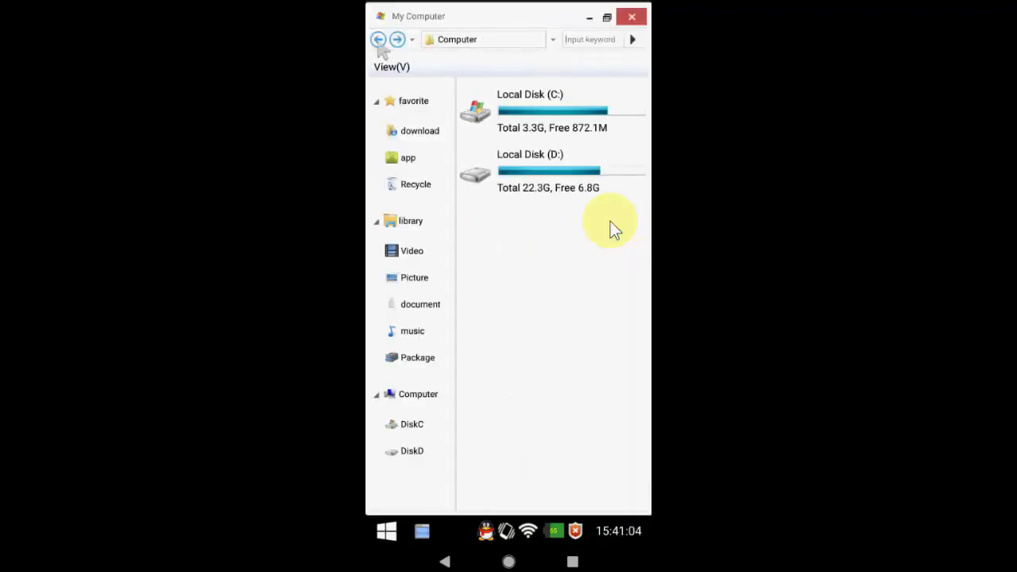
left_click(416, 184)
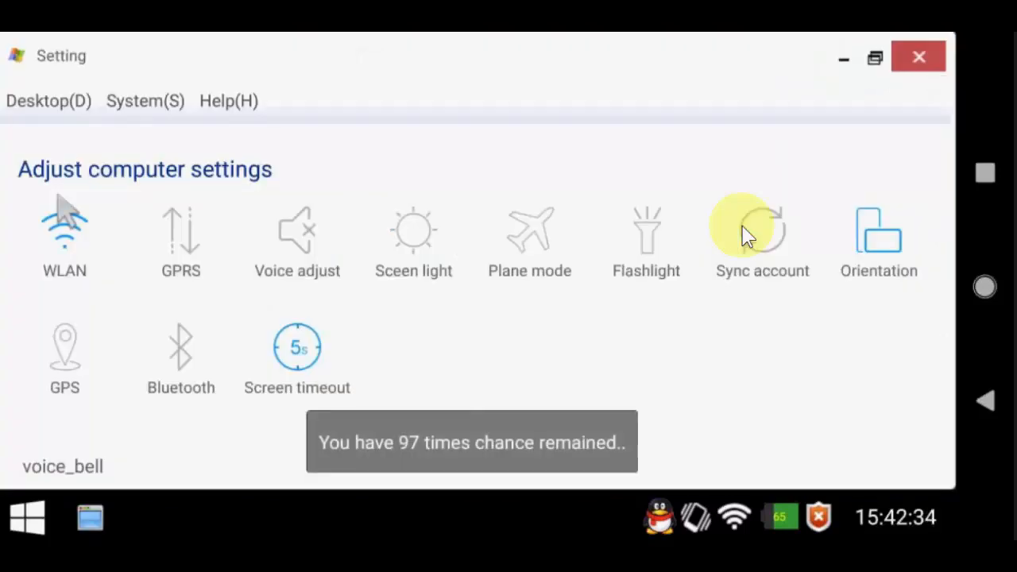
Set landscape orientation in Setting and bring up the desktop's System Switch style list.
left_click(918, 56)
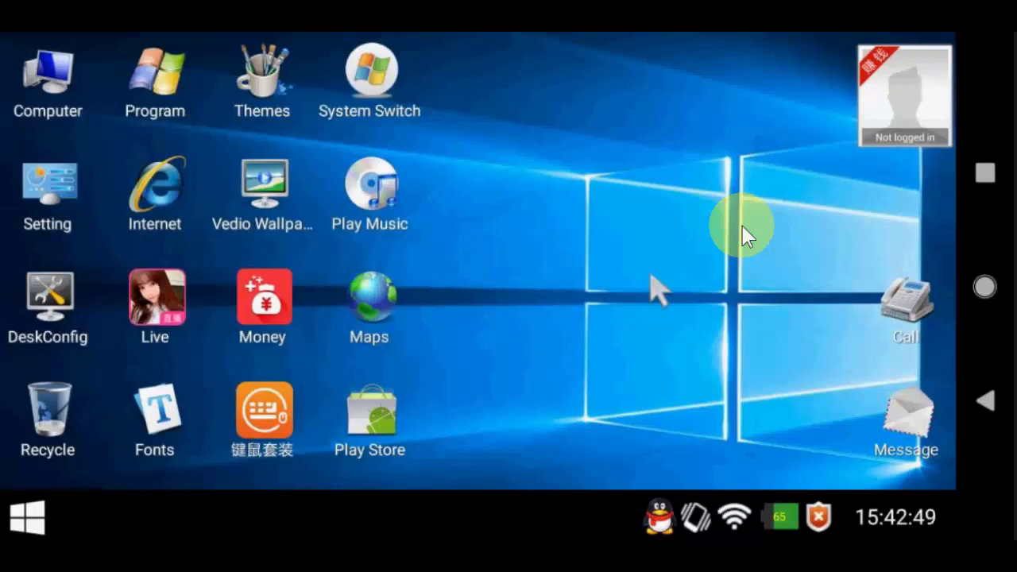
scroll("left", 3)
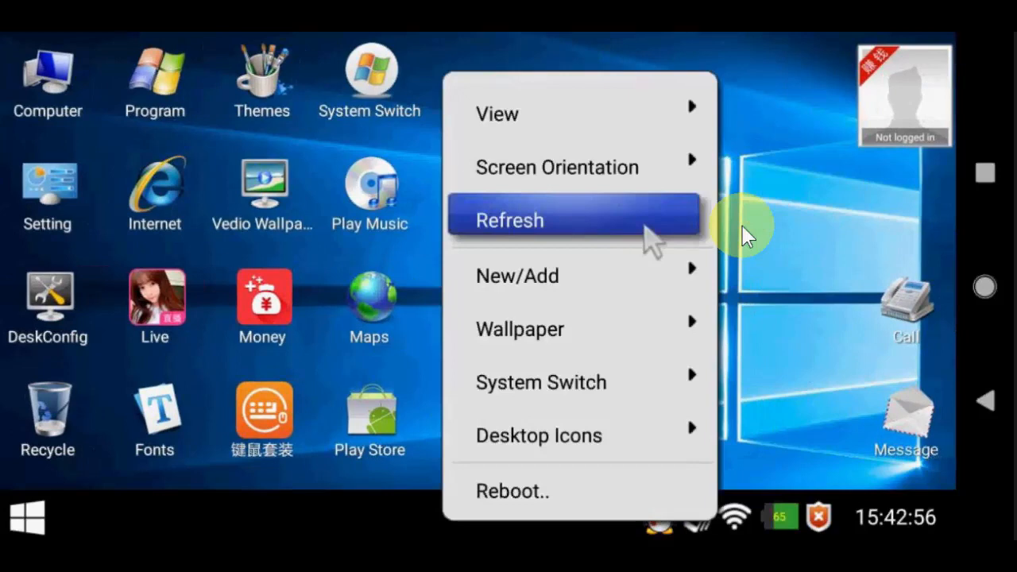
left_click(509, 220)
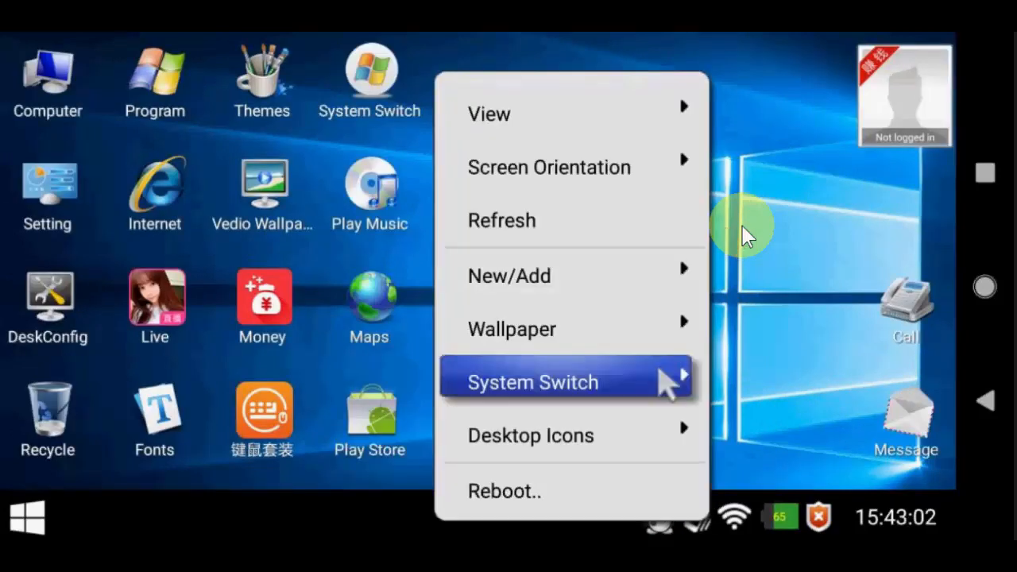
left_click(532, 381)
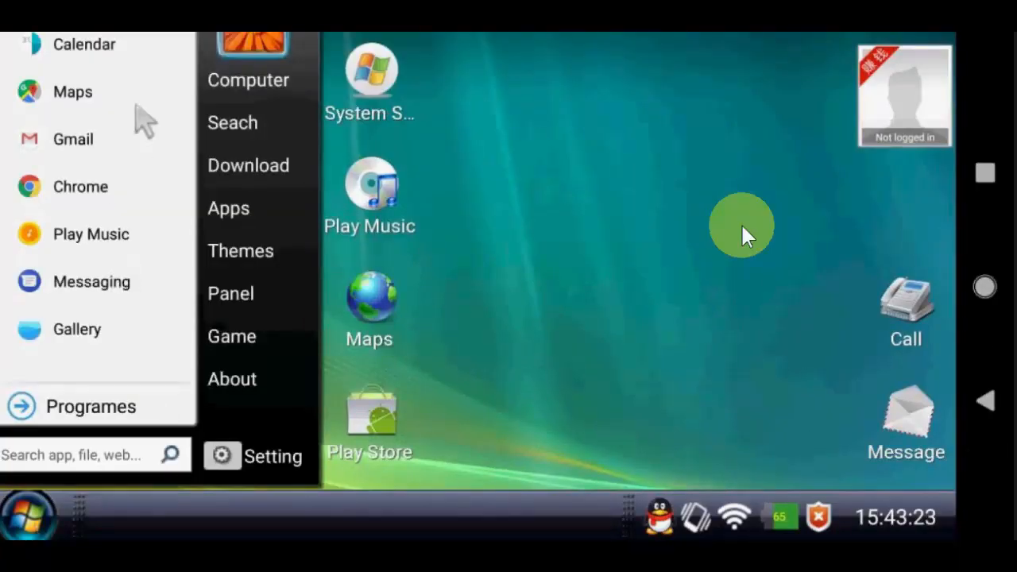
Switch the desktop to XP style, then Windows 7 style, then back to Windows 10 style.
right_click(744, 226)
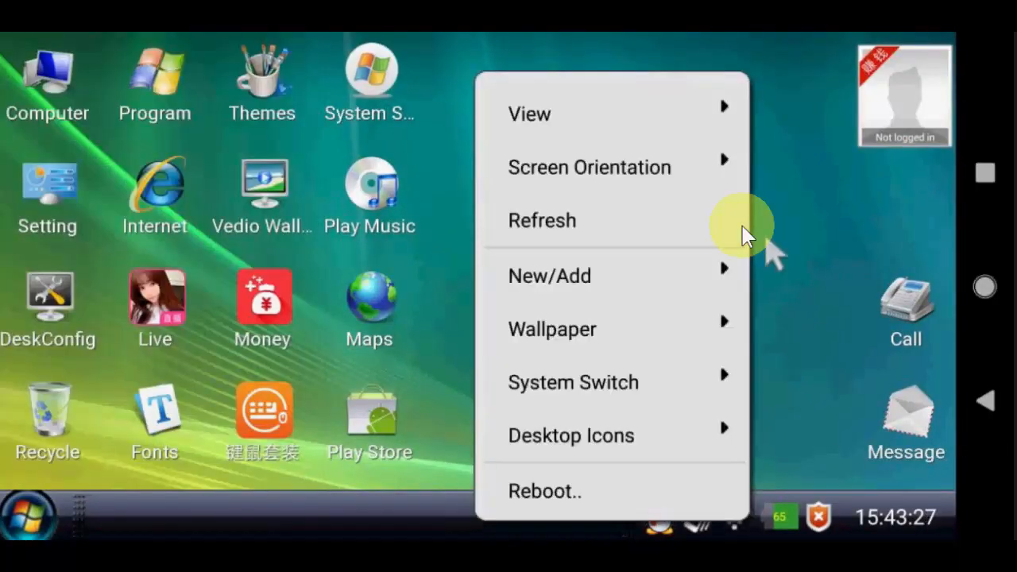
left_click(572, 381)
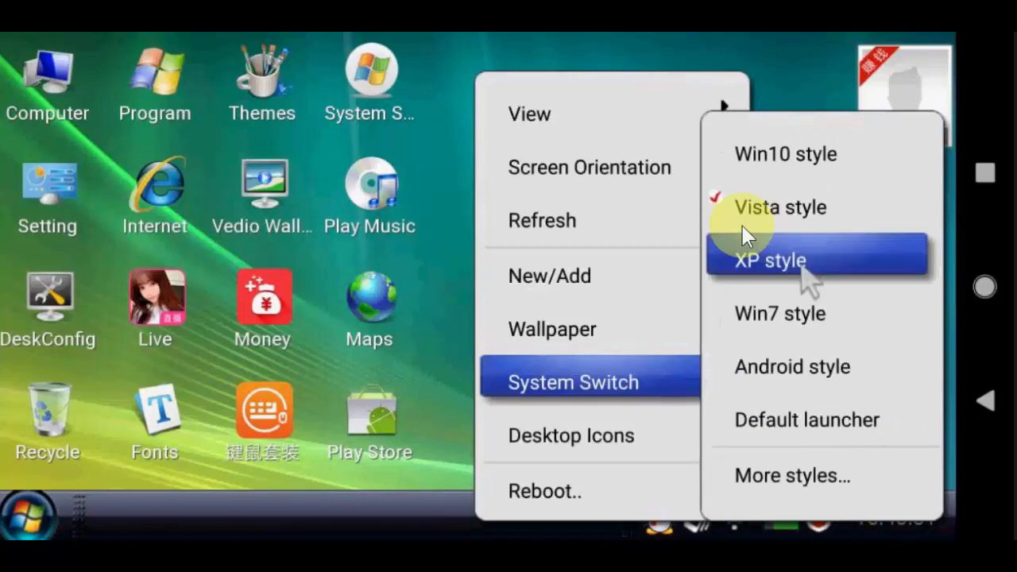
left_click(769, 261)
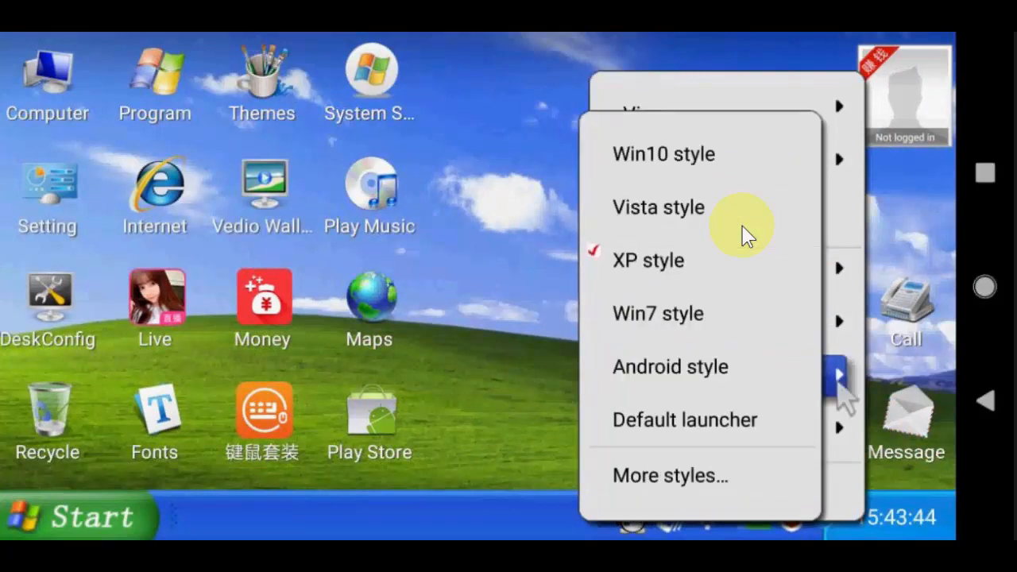
left_click(658, 207)
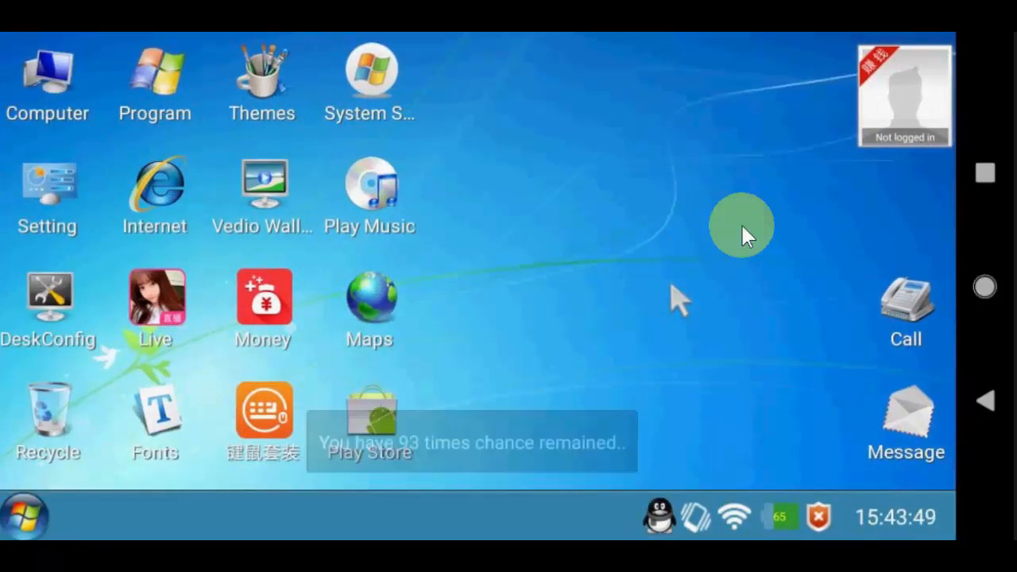
right_click(744, 225)
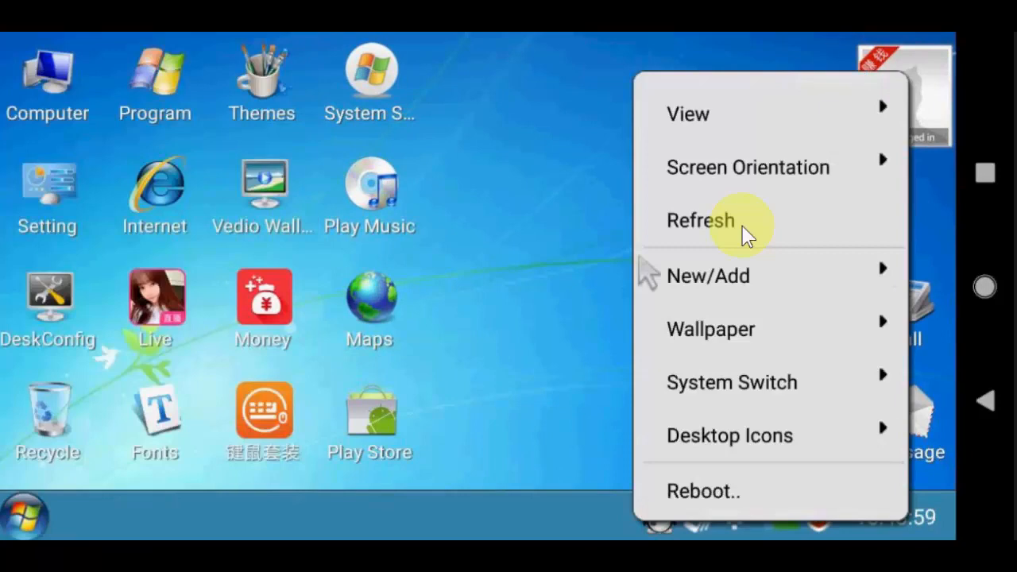
left_click(699, 219)
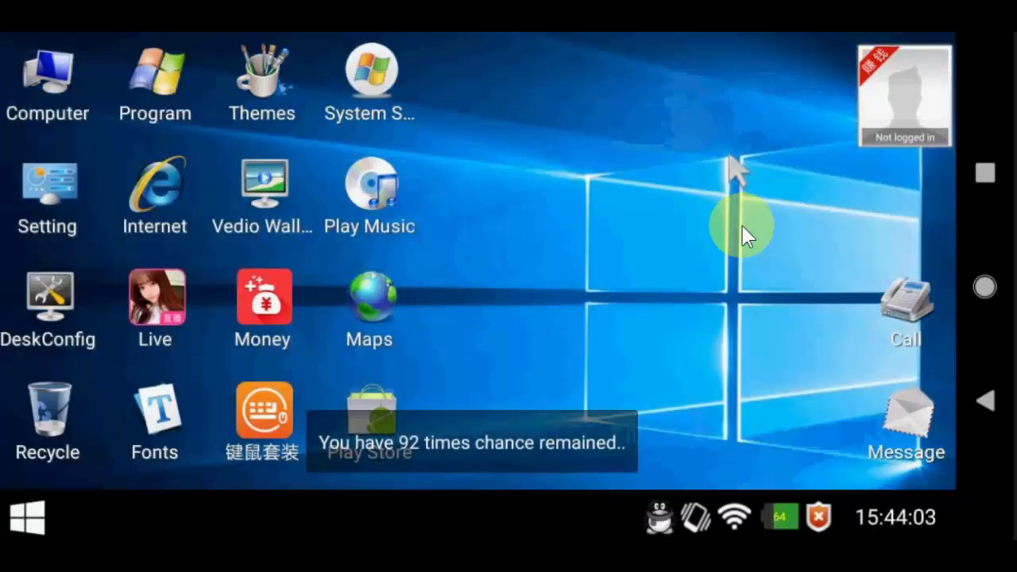
Set the desktop icons to Middle size from the desktop's View options.
right_click(739, 230)
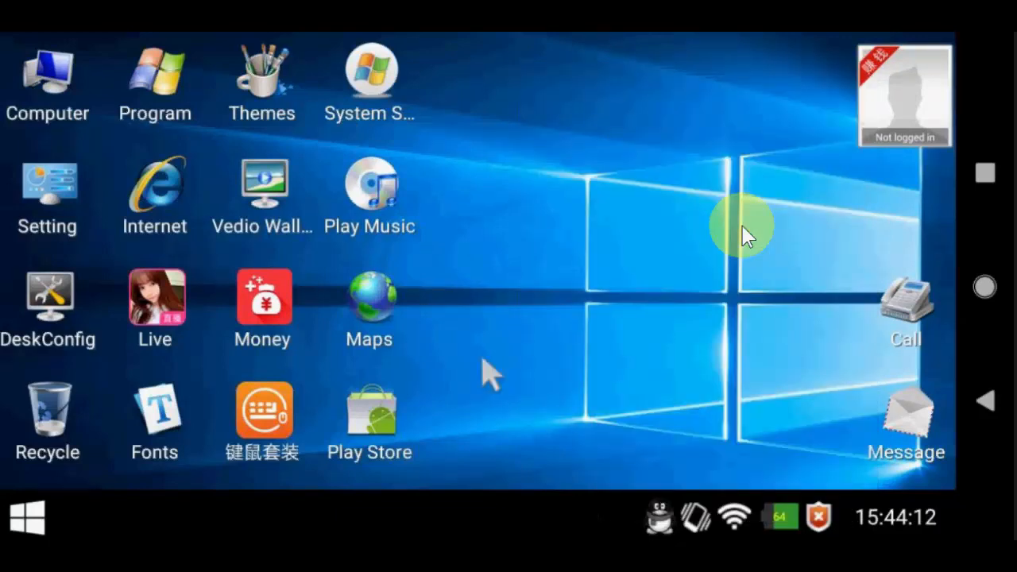
right_click(745, 230)
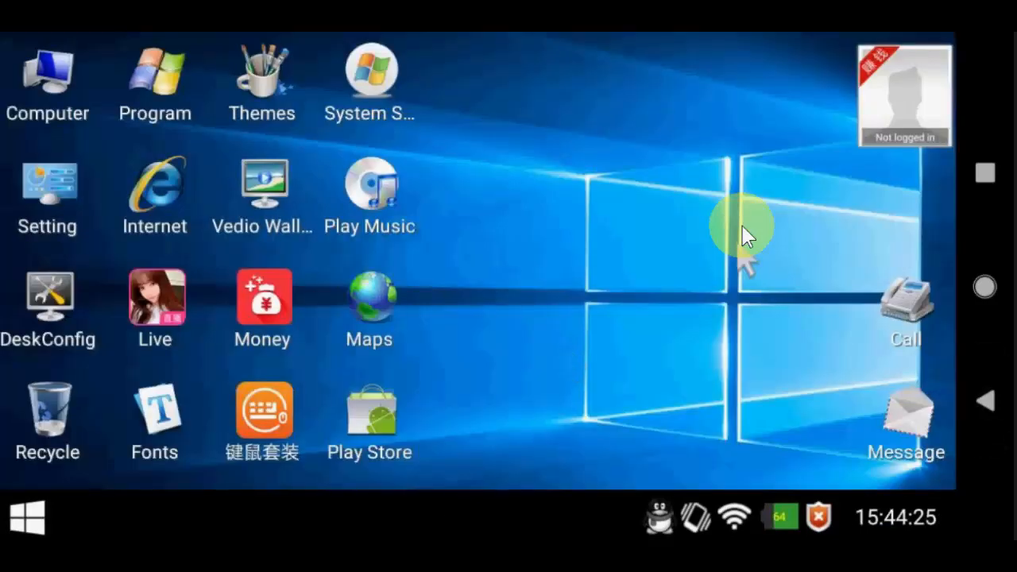
right_click(746, 235)
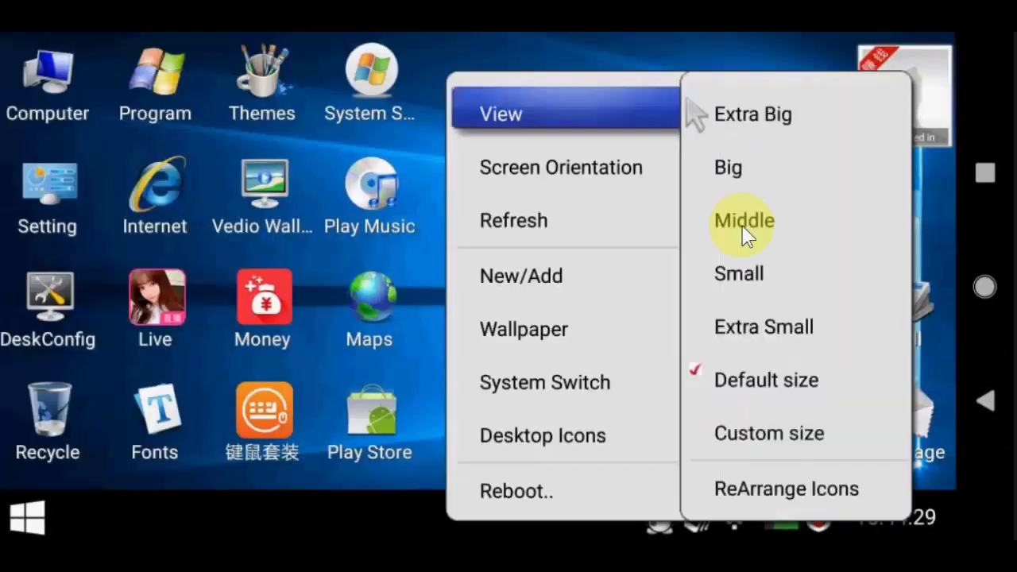
left_click(743, 219)
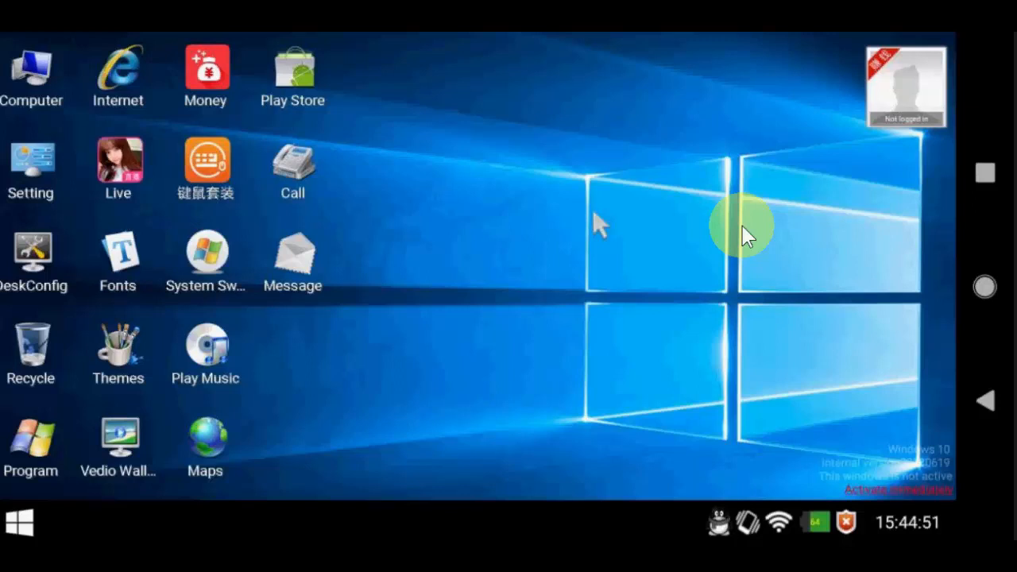
mouse_move(802, 146)
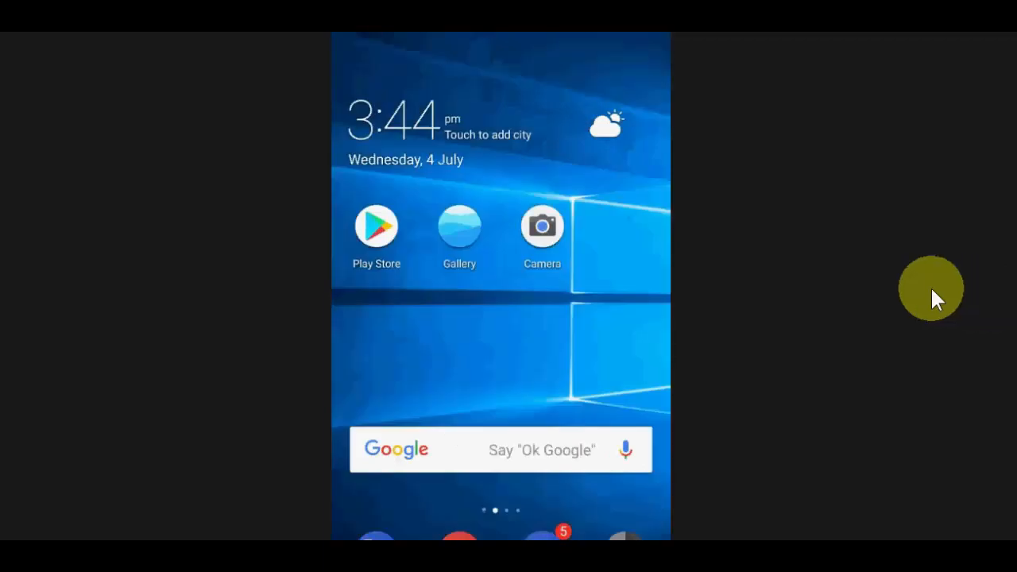
mouse_move(571, 302)
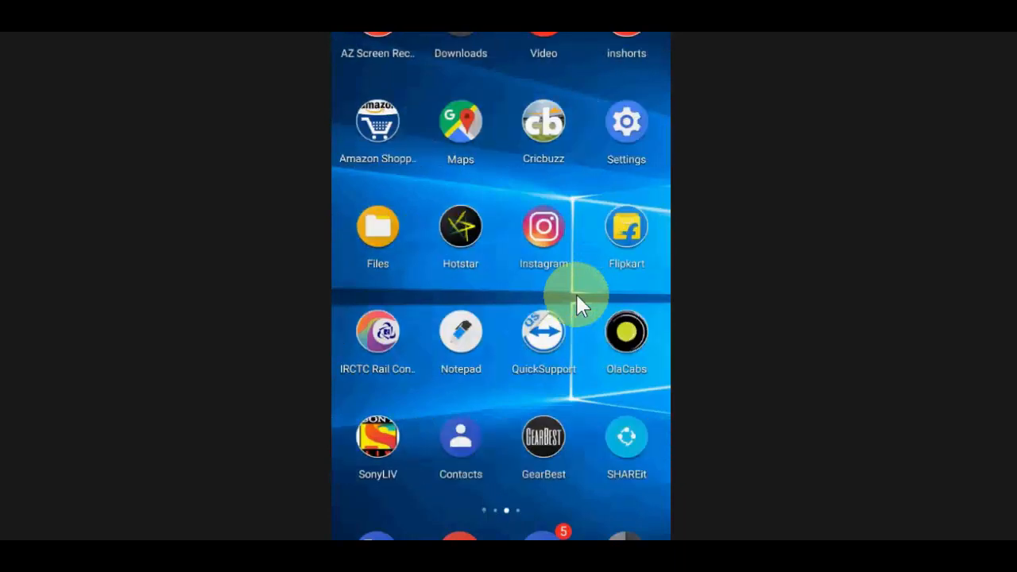
Swipe through the stock launcher's app pages to the Android Windows icon.
scroll("left", 3)
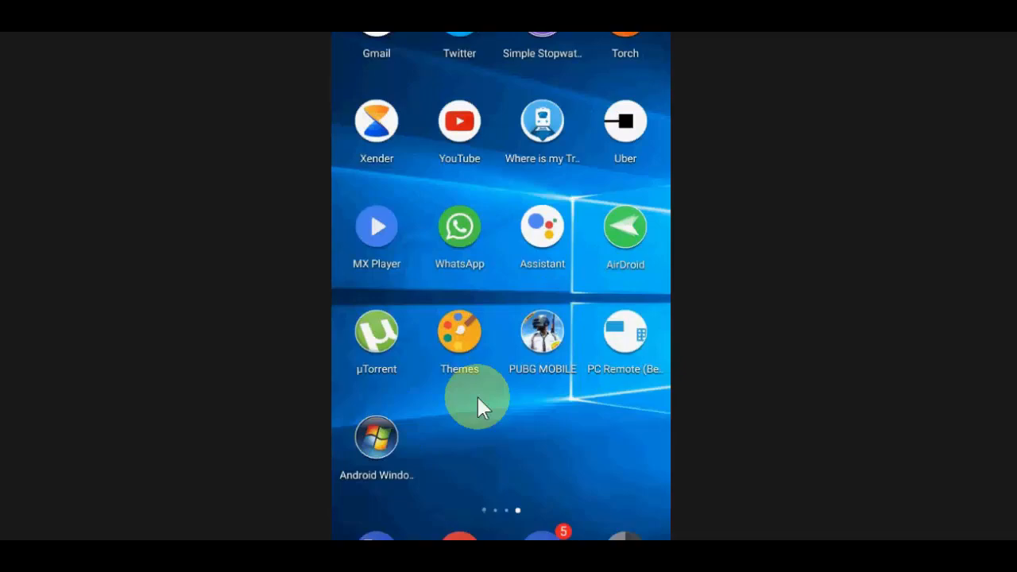